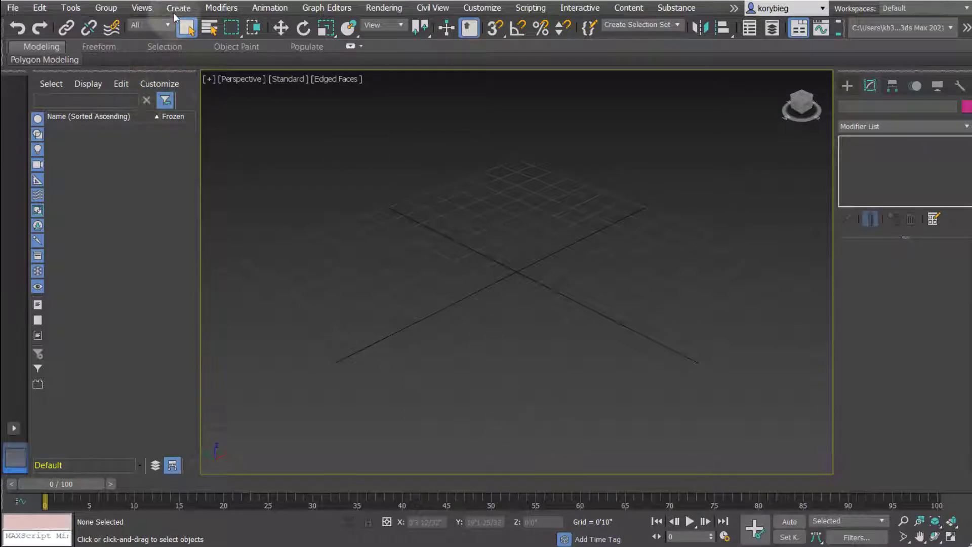
Arm Plane creation from the Standard Primitives category of the Create panel's Geometry list.
click(178, 8)
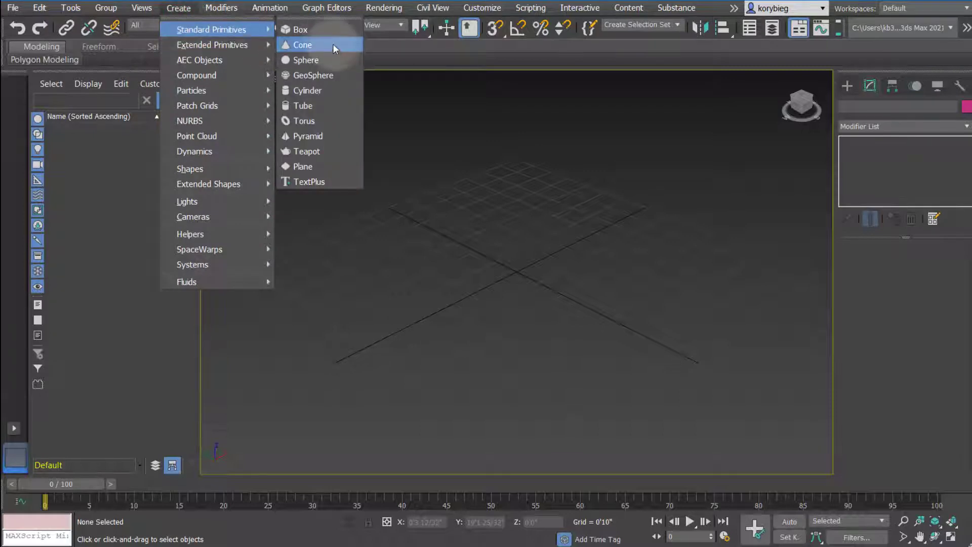
mouse_move(310, 166)
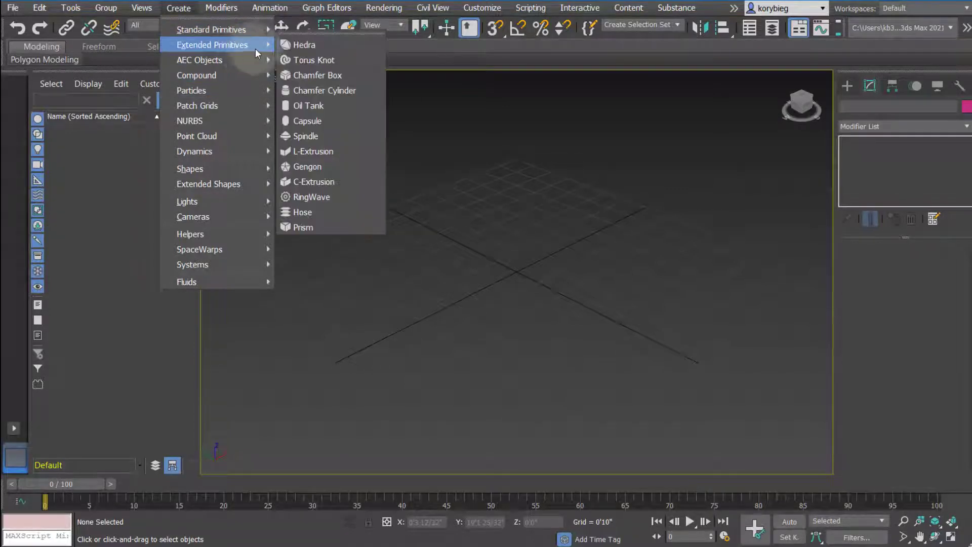
mouse_move(302, 45)
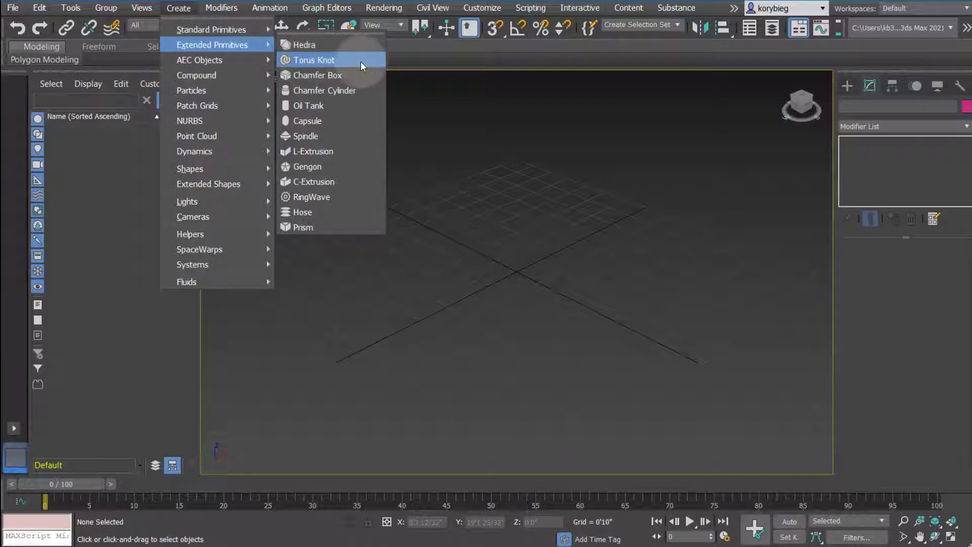
mouse_move(314, 166)
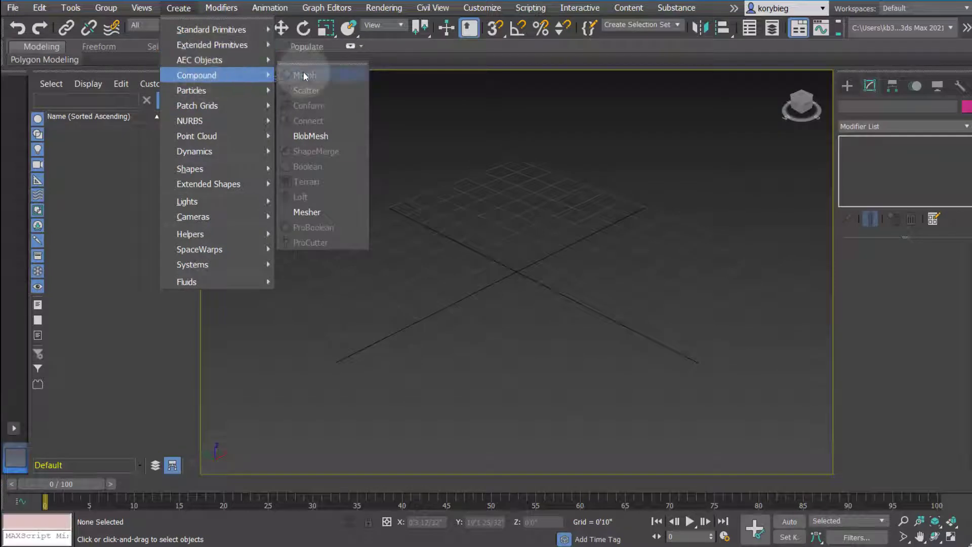
mouse_move(312, 166)
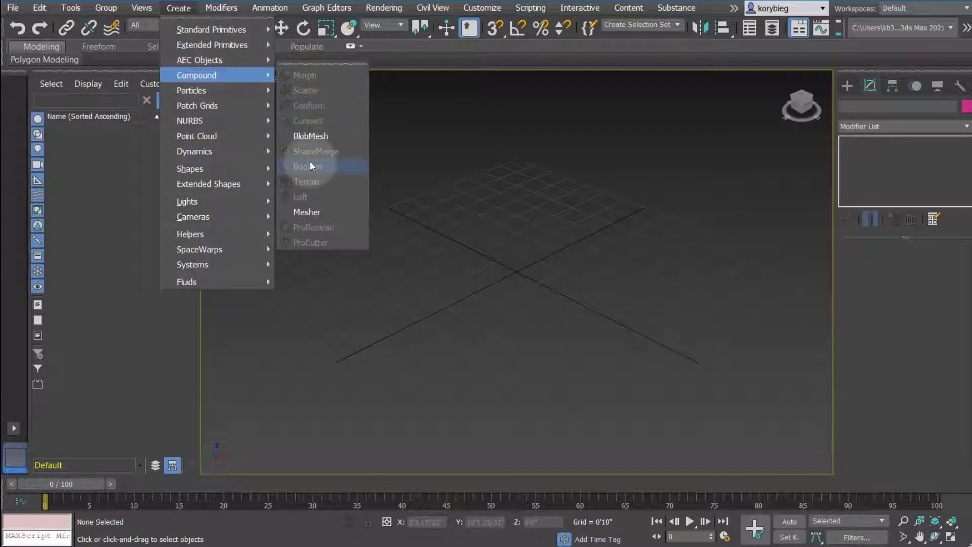
mouse_move(191, 90)
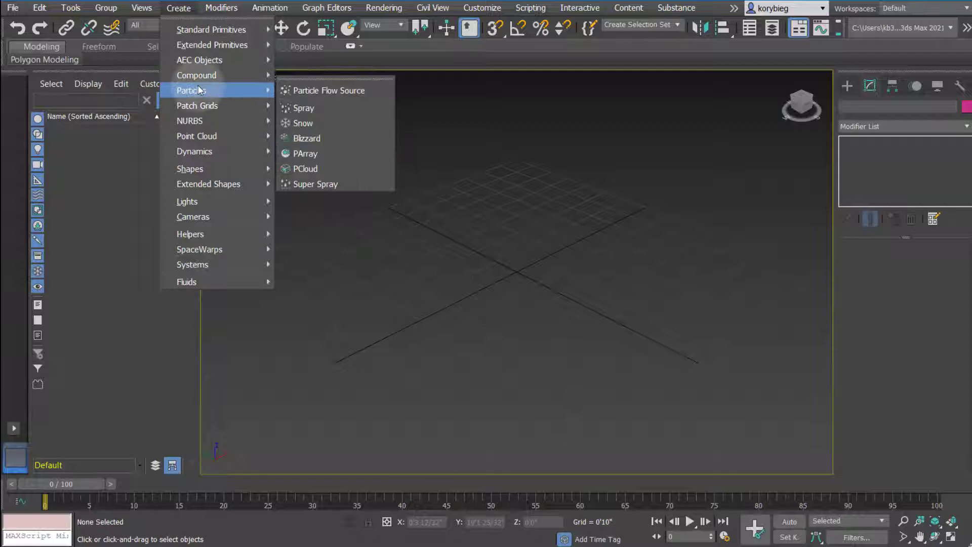
mouse_move(304, 107)
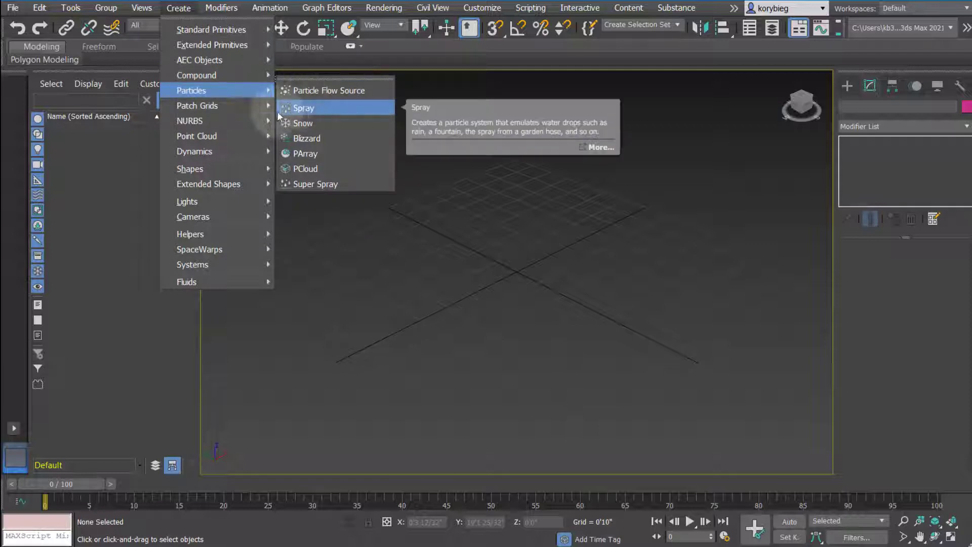
mouse_move(201, 152)
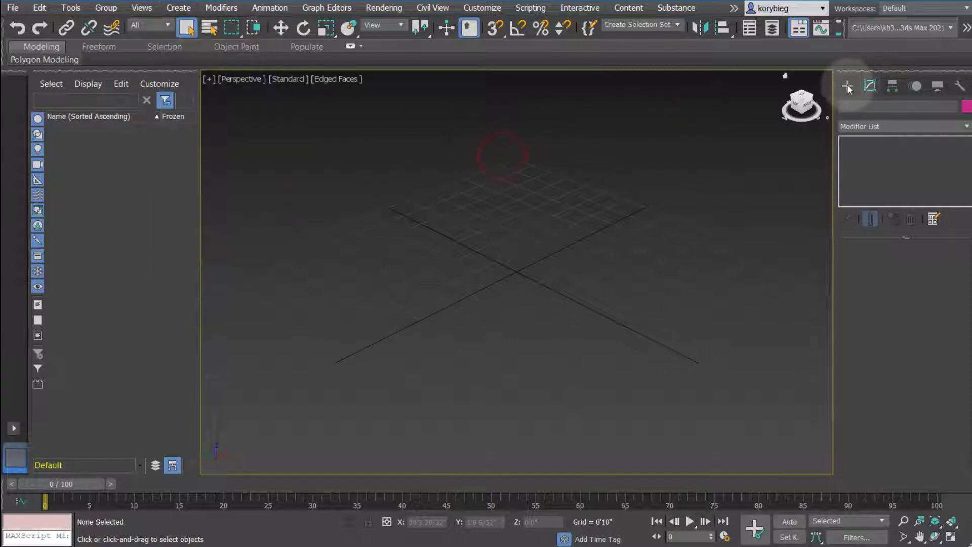
click(846, 85)
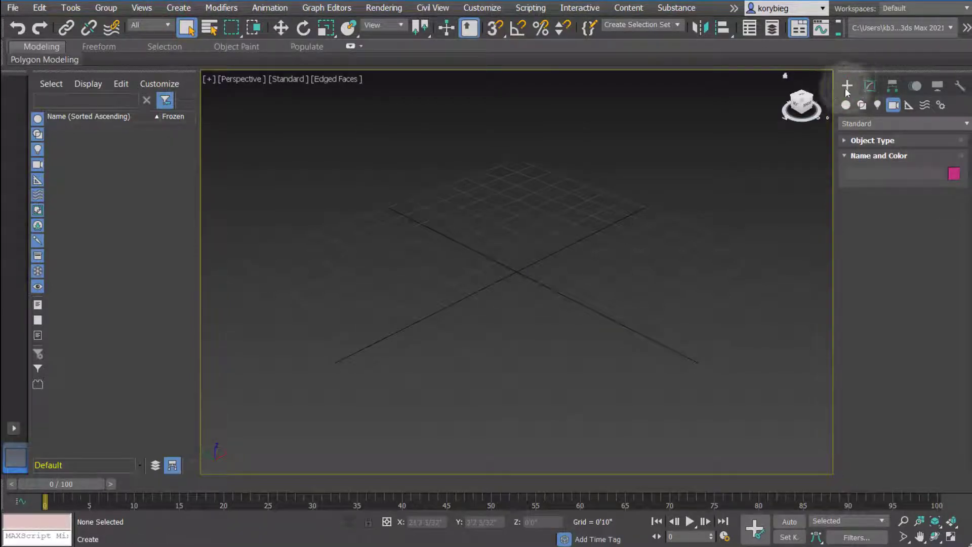
mouse_move(847, 86)
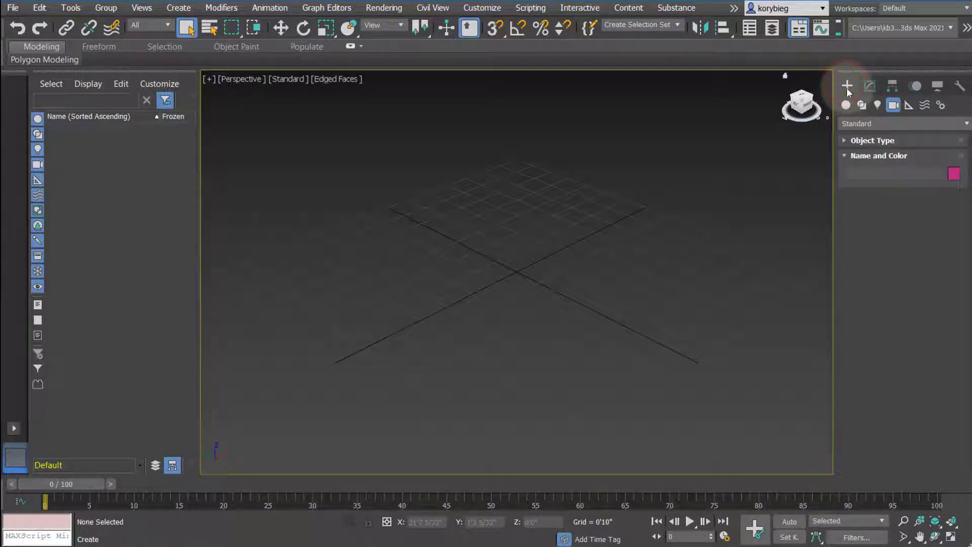
click(845, 105)
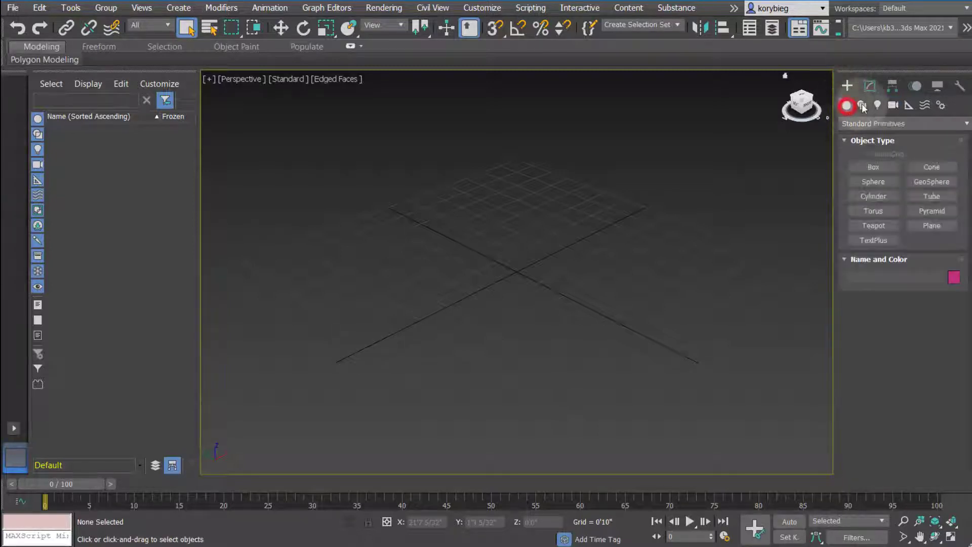
click(895, 104)
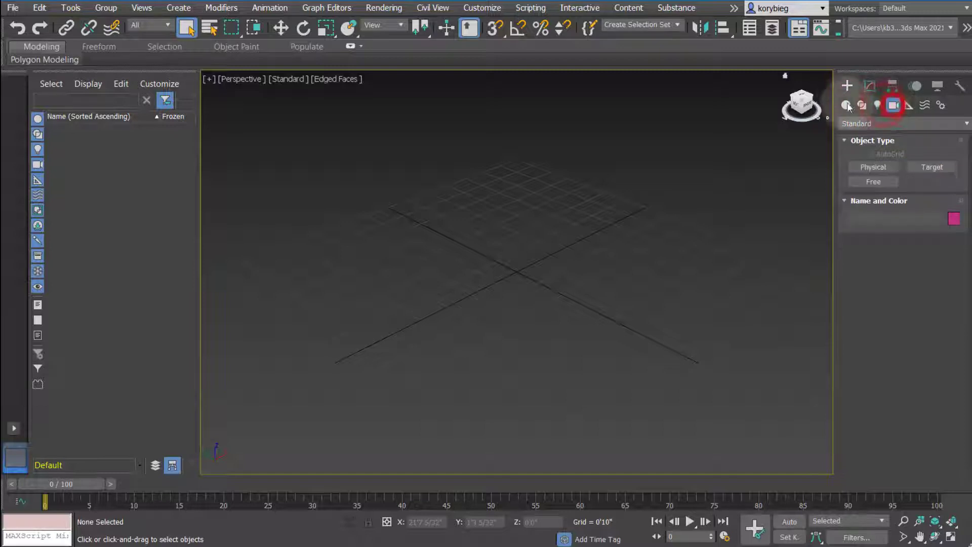
click(845, 105)
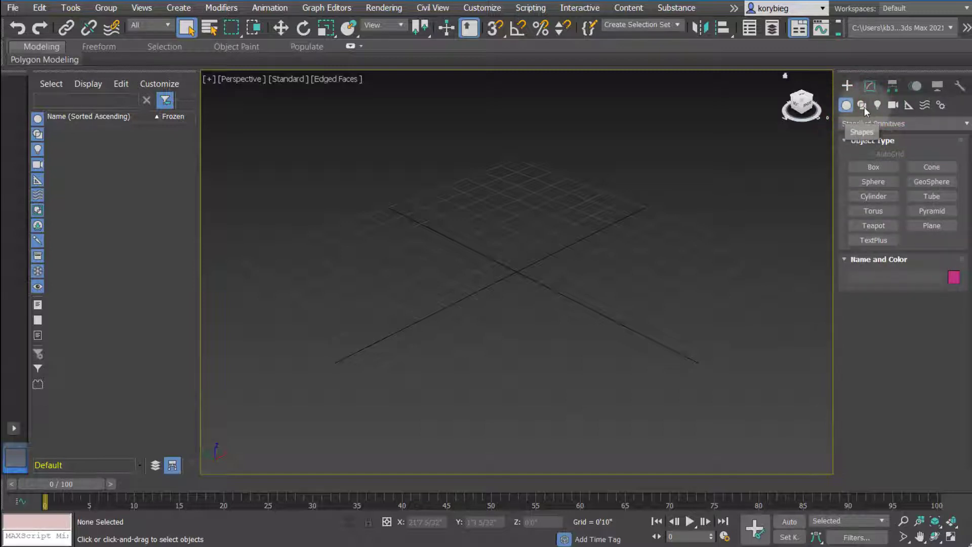
click(845, 105)
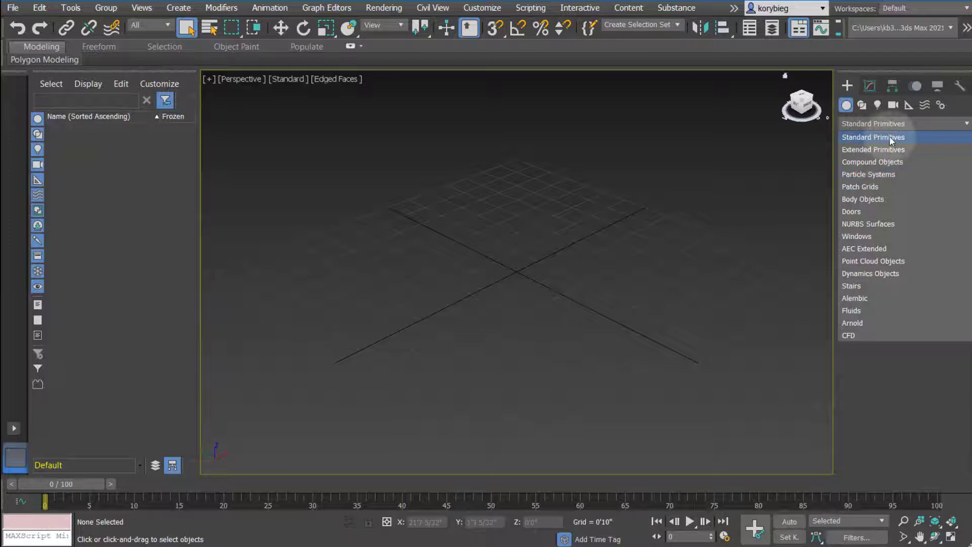
click(872, 137)
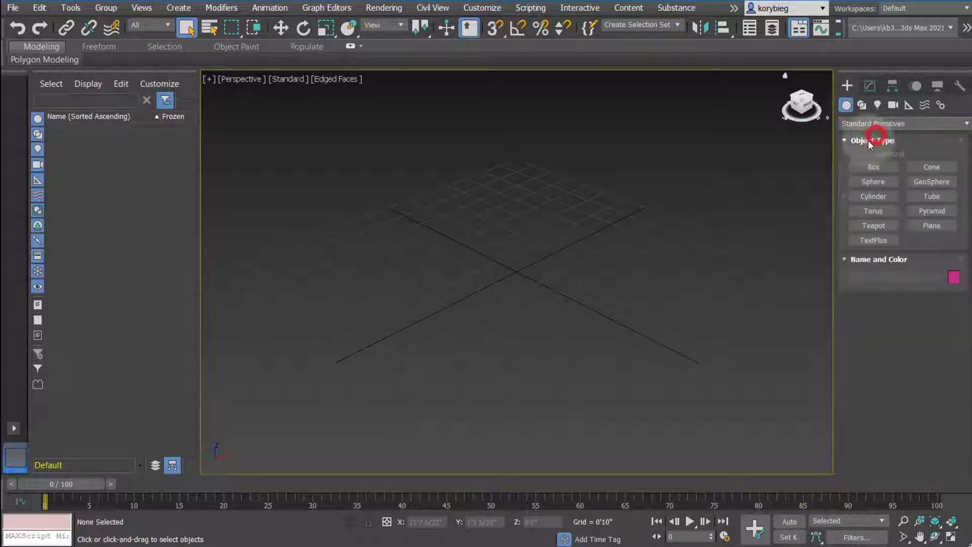
click(932, 224)
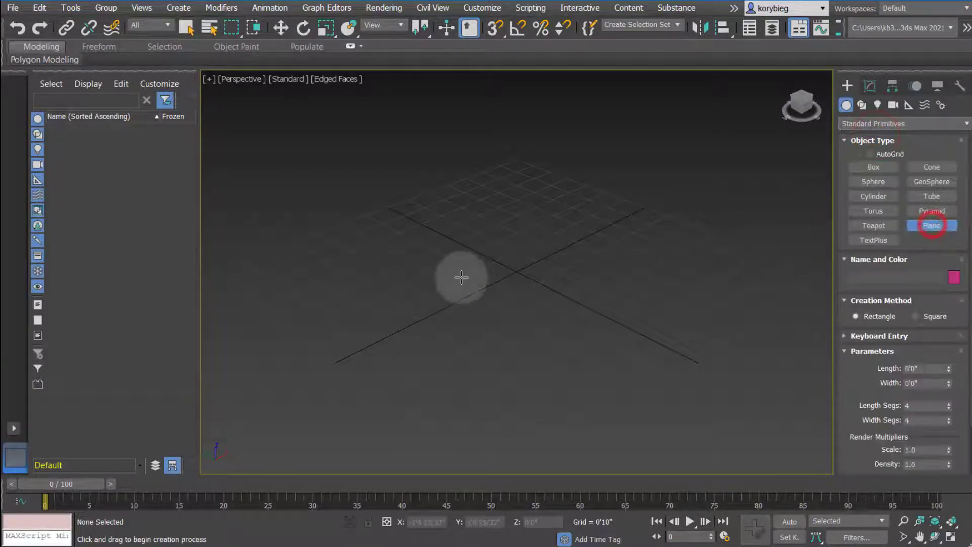
Draw Plane001 across the centre of the grid, roughly 9 by 9 feet with 4x4 segments.
drag(462, 278, 378, 309)
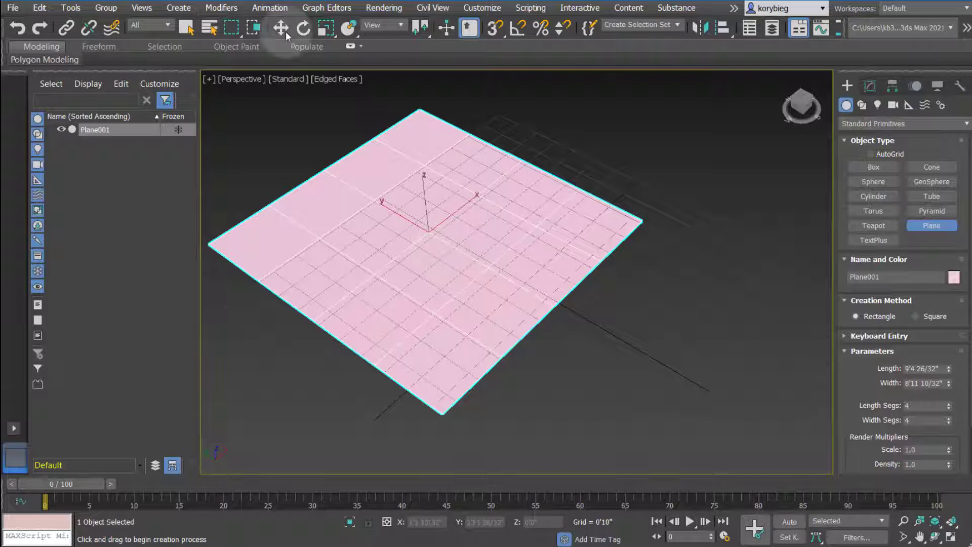
click(211, 79)
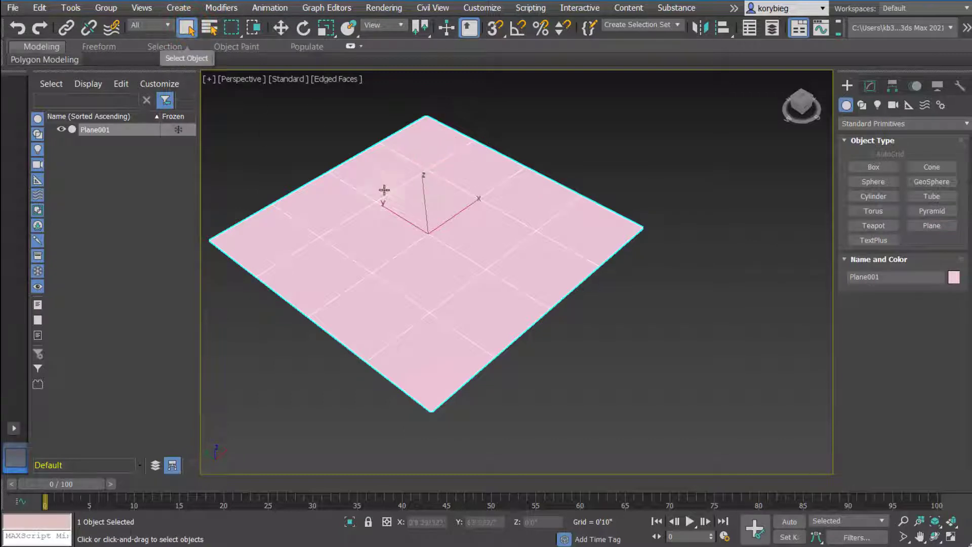
Set Plane001's Length and Width to exactly 10'0" in the Modify panel.
click(868, 86)
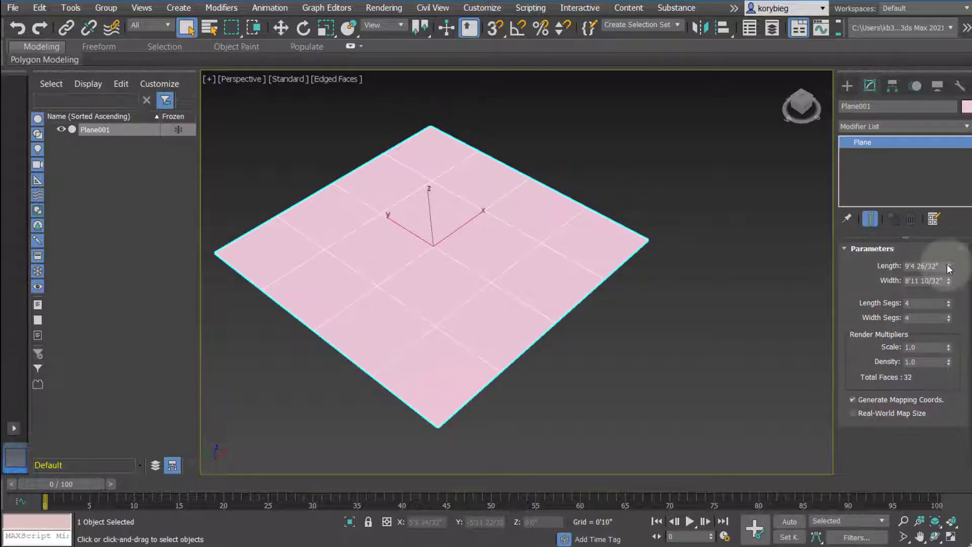
click(947, 265)
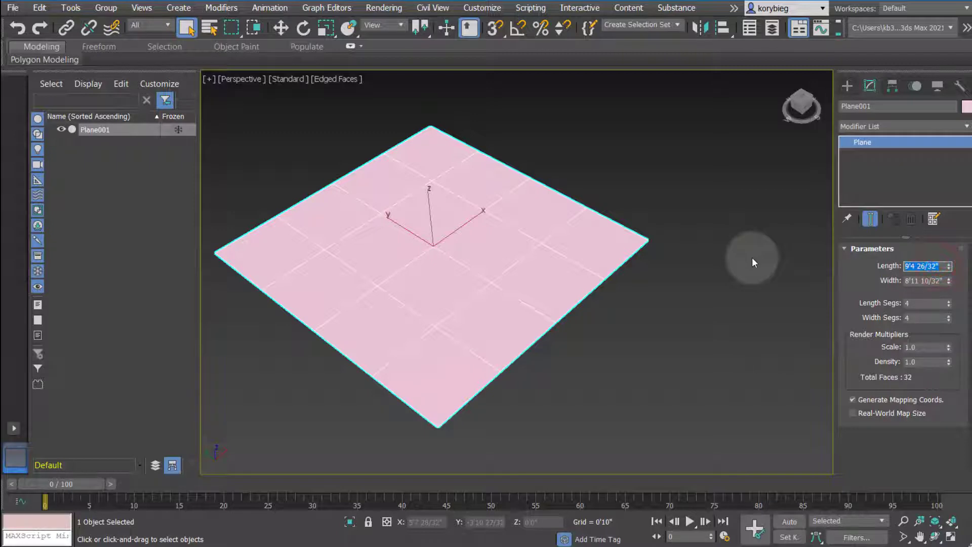
text(10'0")
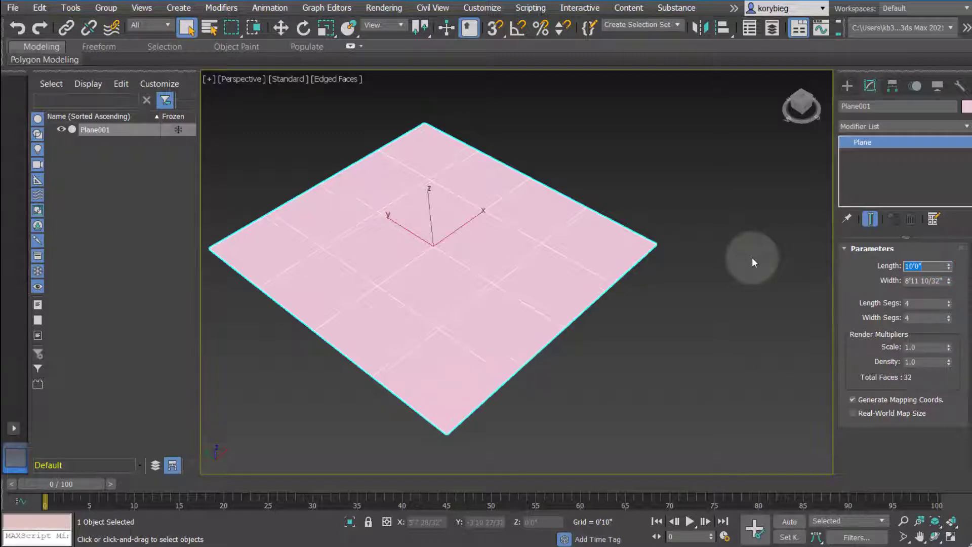
click(925, 282)
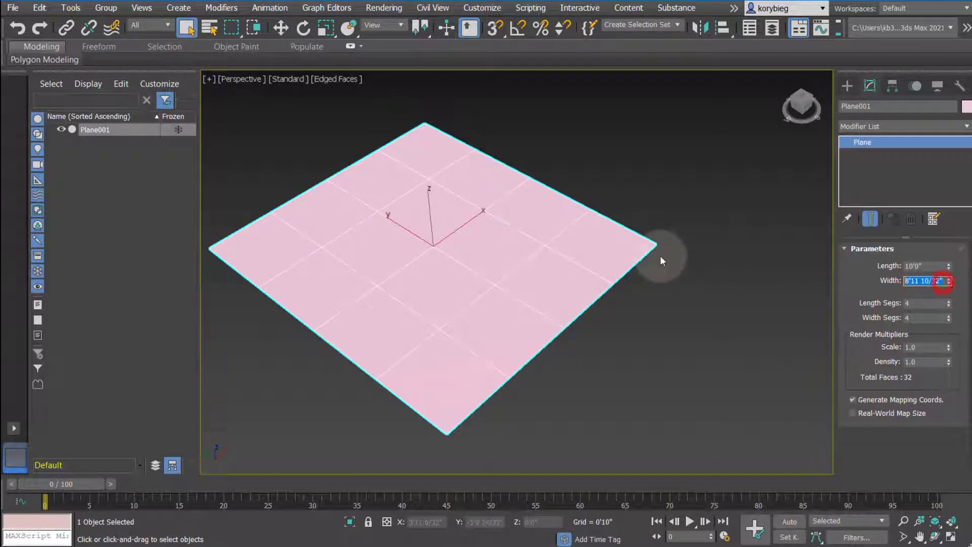
text(10'0")
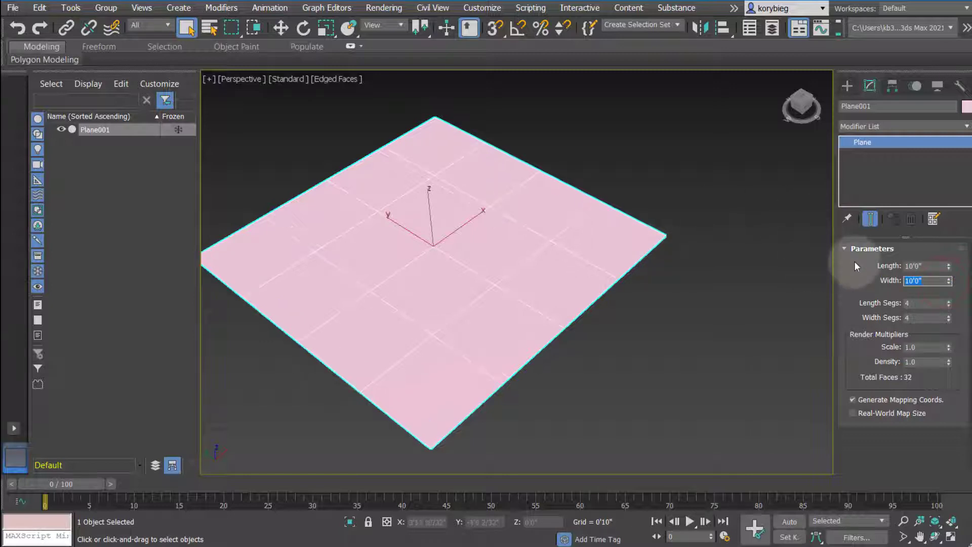
click(482, 8)
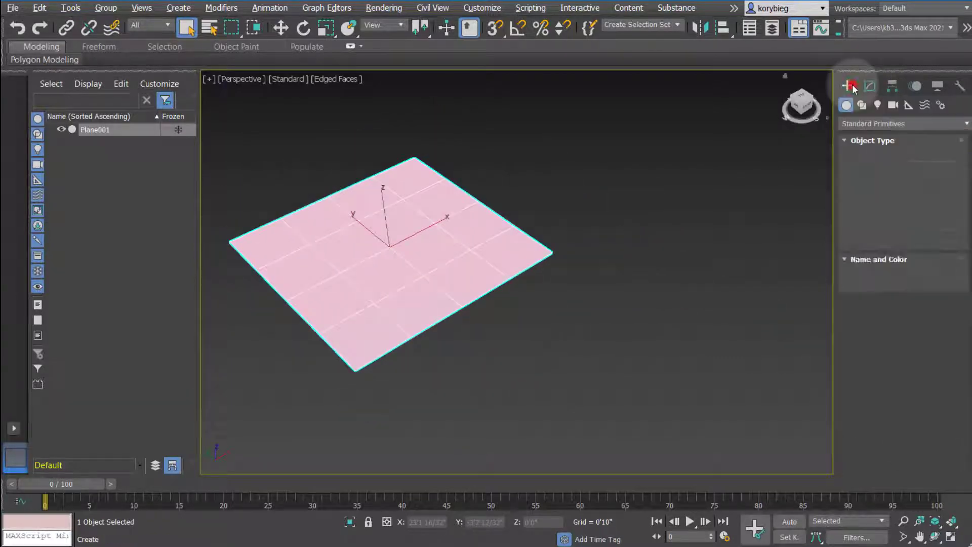
Add a blue box, a yellow sphere and a small cylinder beside the plane.
click(847, 85)
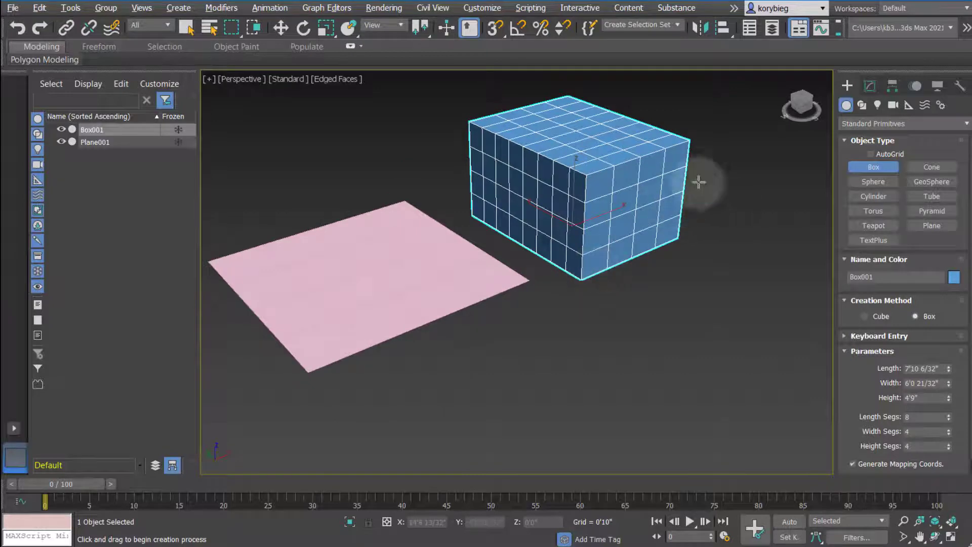
mouse_move(570, 127)
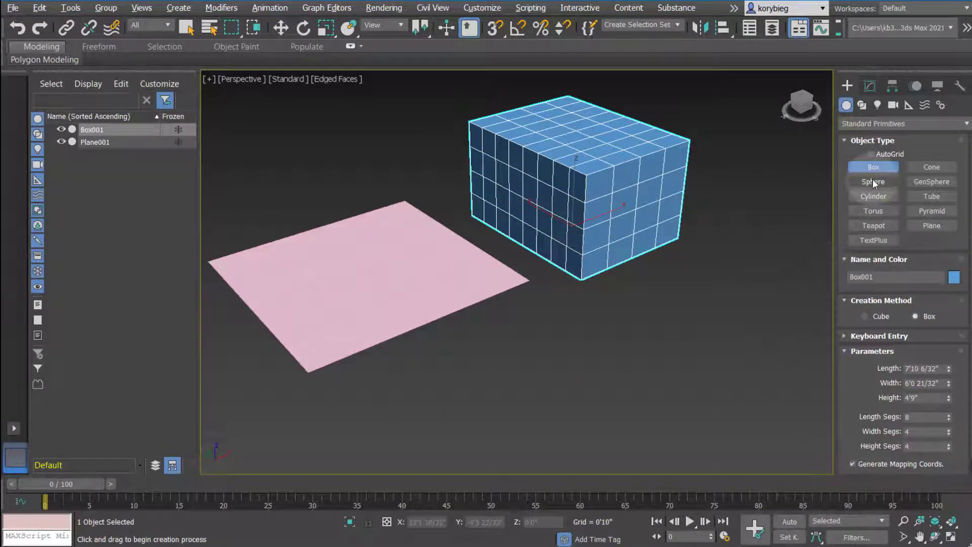
click(872, 181)
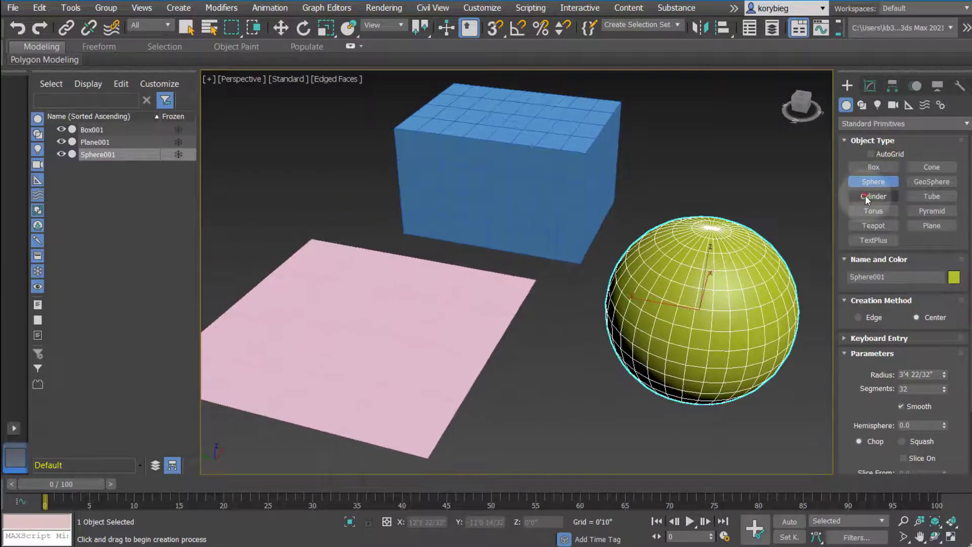
click(872, 196)
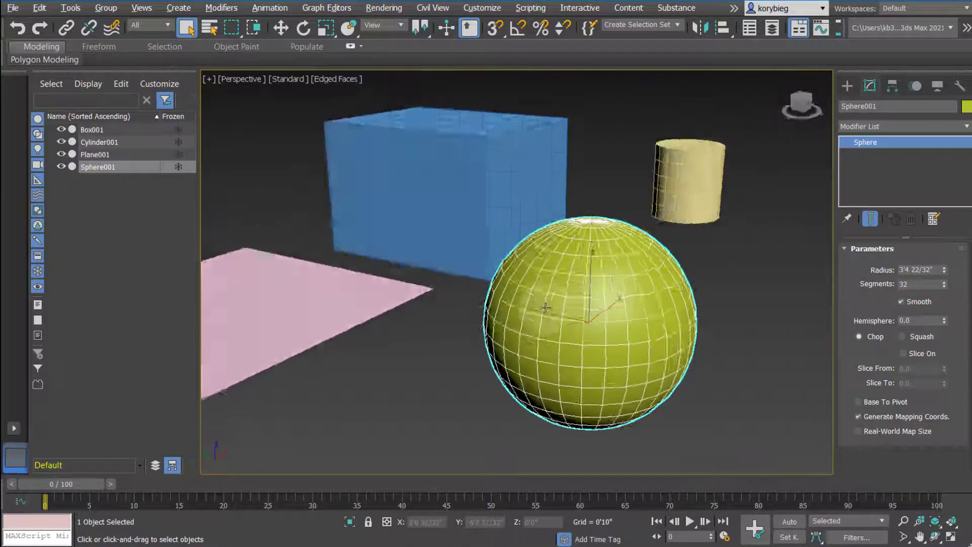
Lower the yellow sphere's Segments value from 32 to 28.
drag(545, 306, 573, 270)
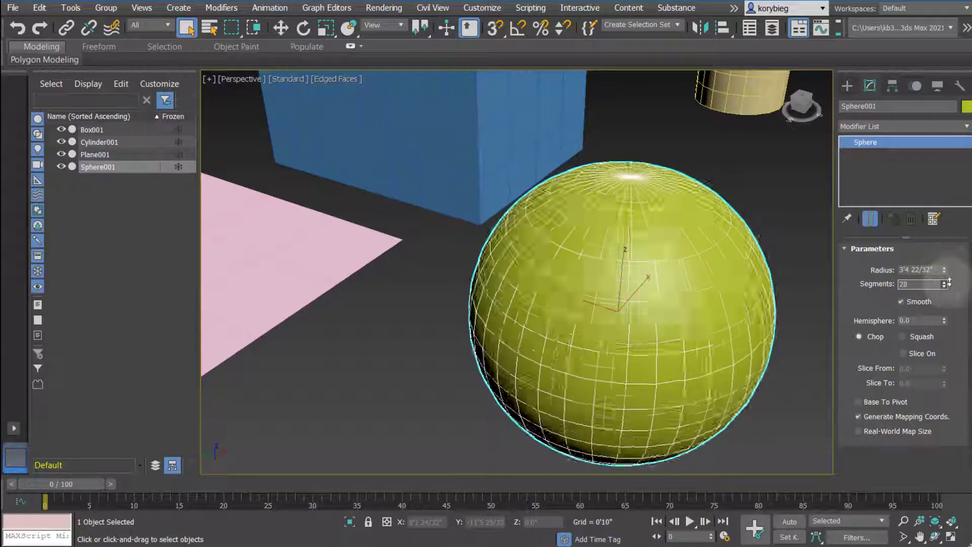
text(10)
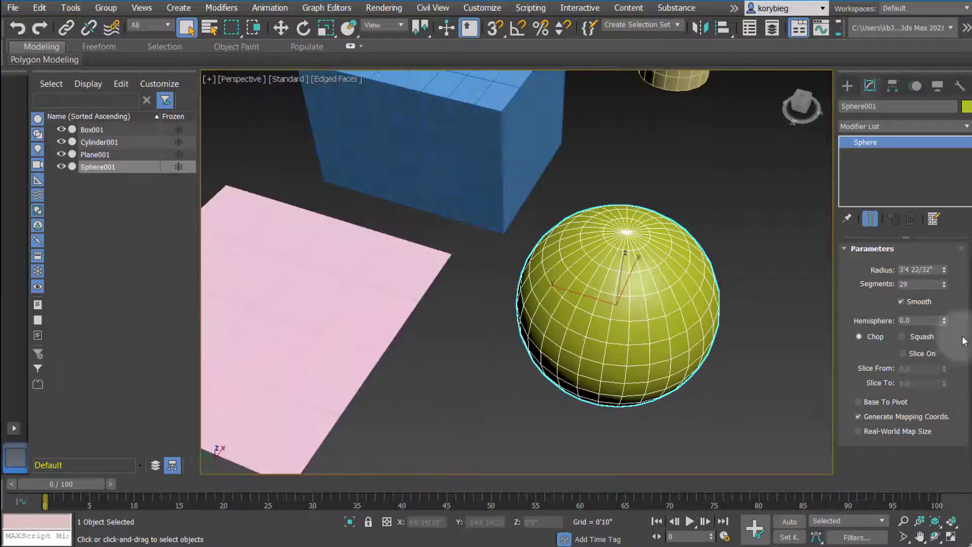
click(940, 286)
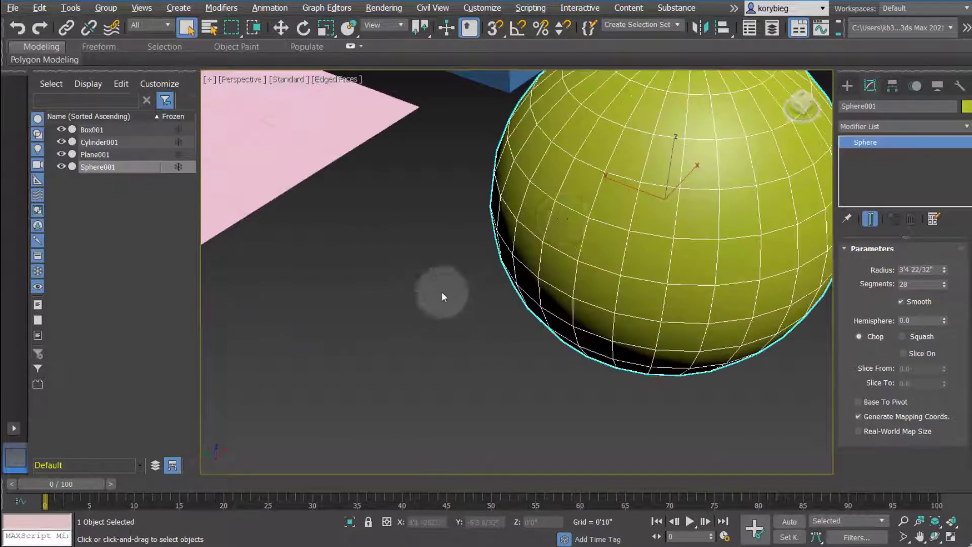
click(942, 282)
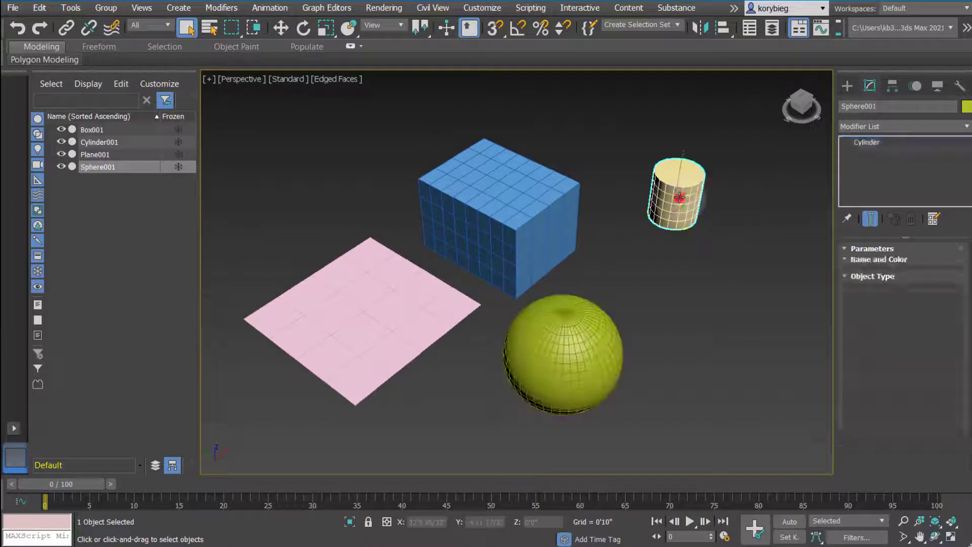
Select the cylinder to show its radius, height and sides parameters.
click(99, 141)
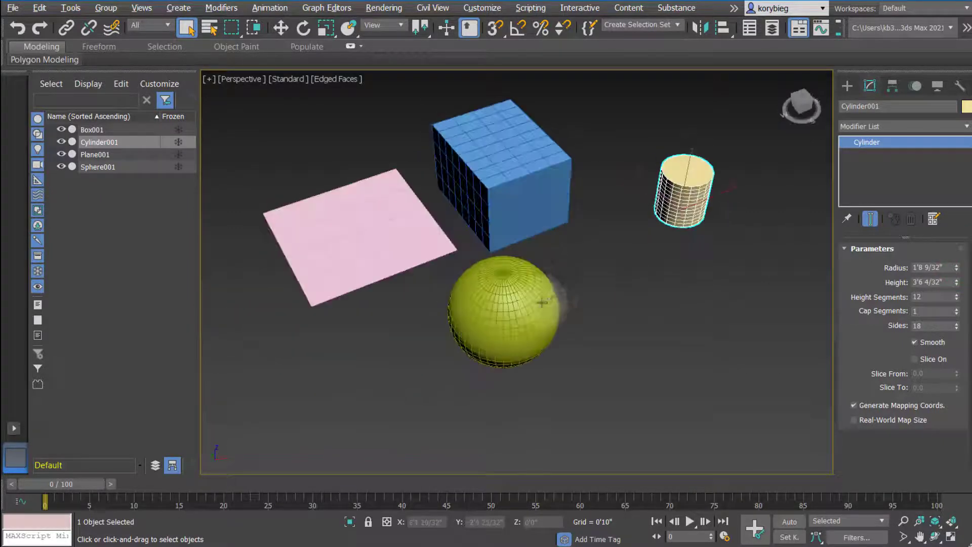
click(847, 85)
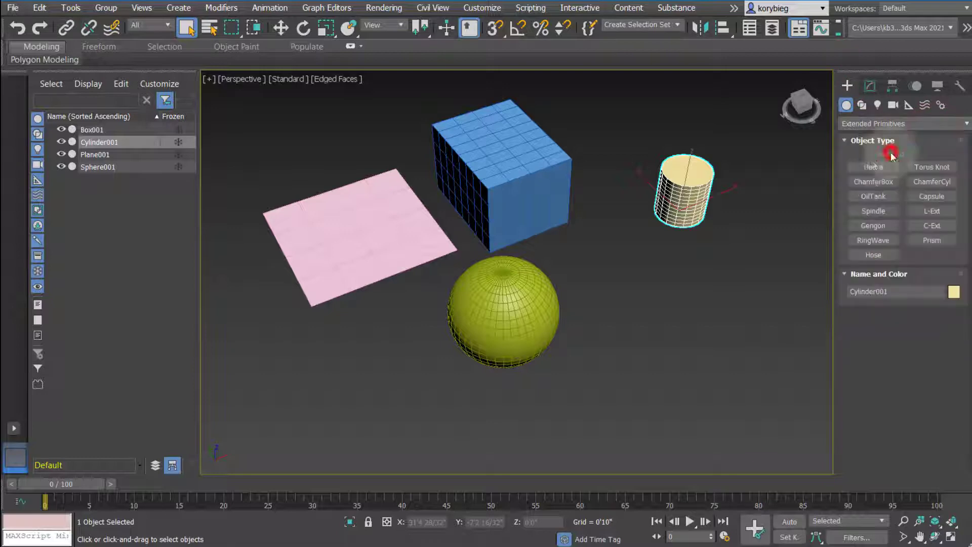
Add Torus Knot001 from Extended Primitives beside the cylinder and show its parameters.
click(931, 166)
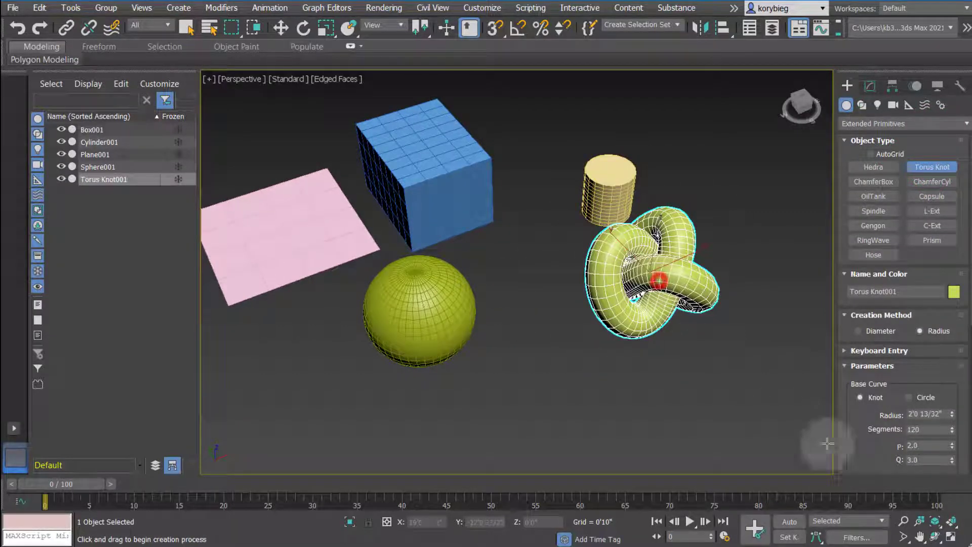
click(864, 86)
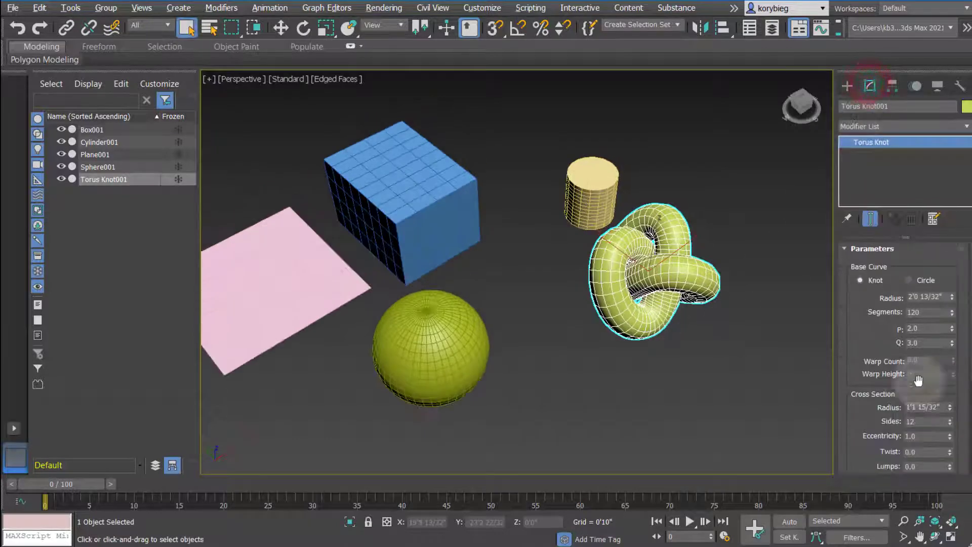